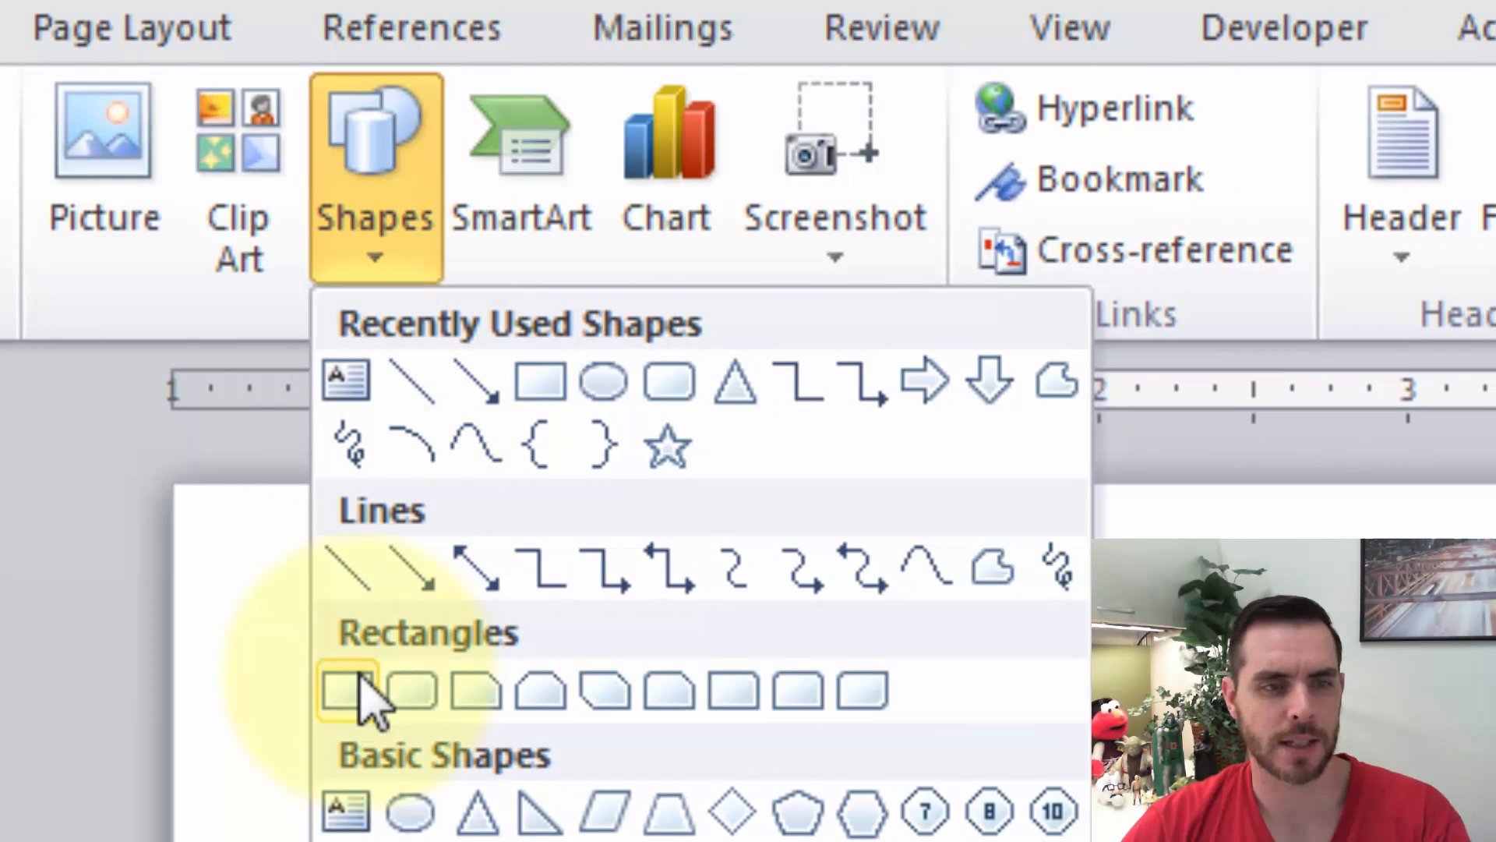
# Step: Draw a long, wide blue rectangle spanning the top of the page
pyautogui.click(346, 692)
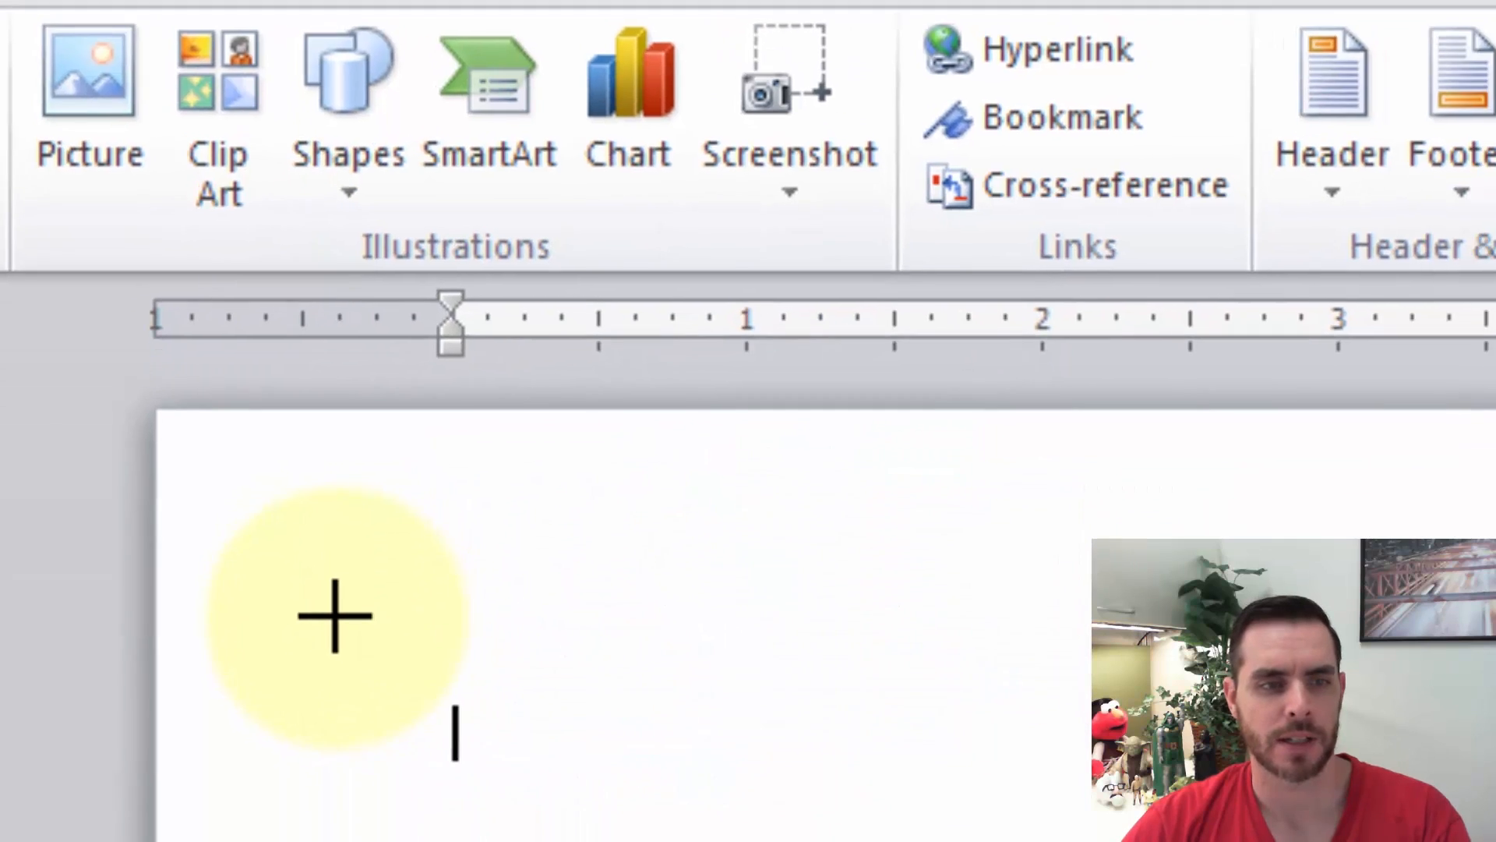
pyautogui.scroll(-3)
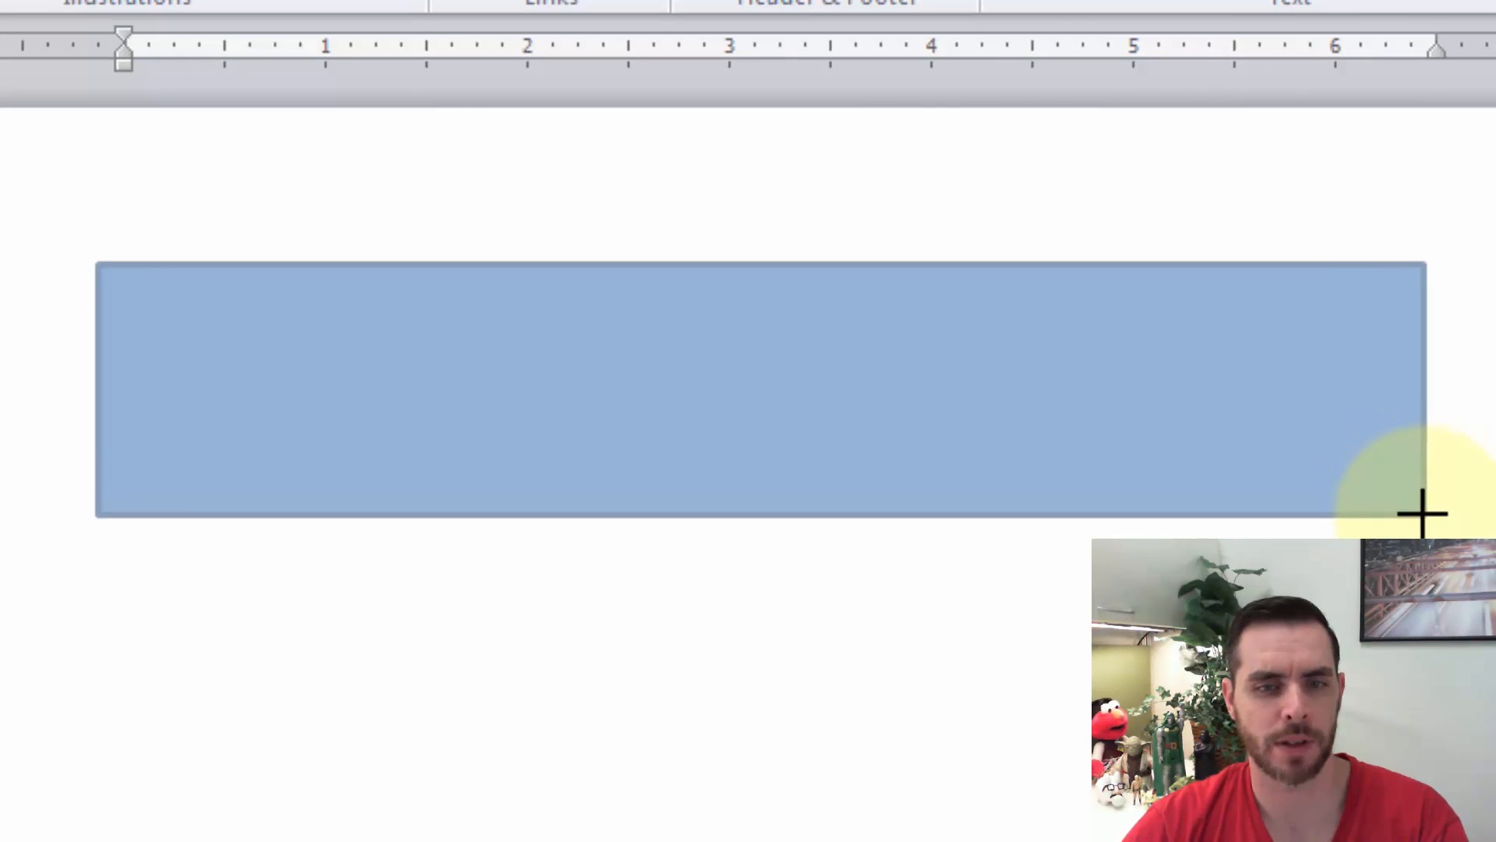
pyautogui.click(759, 396)
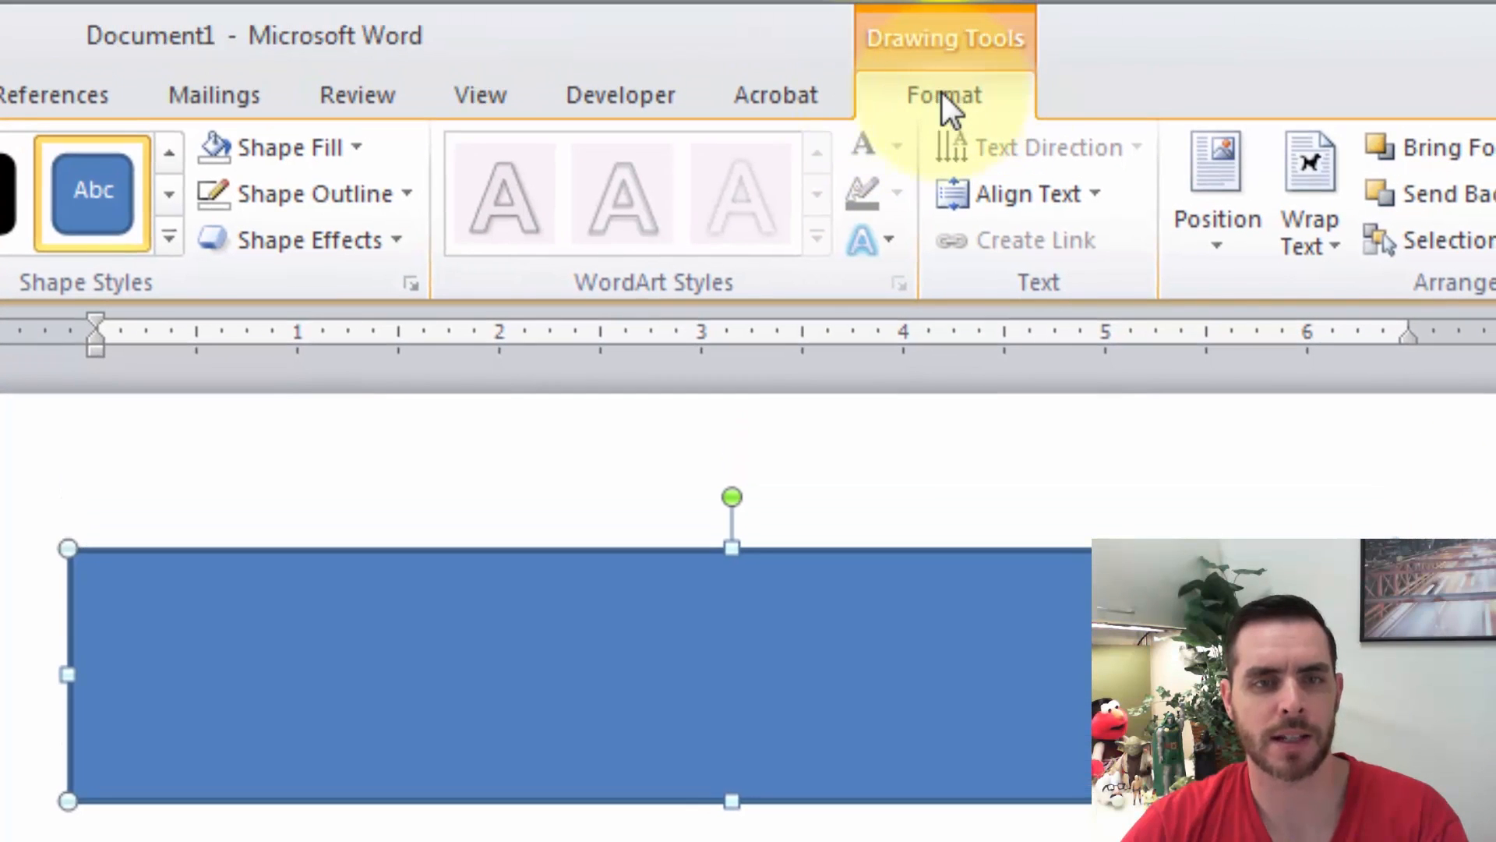
pyautogui.moveTo(859, 196)
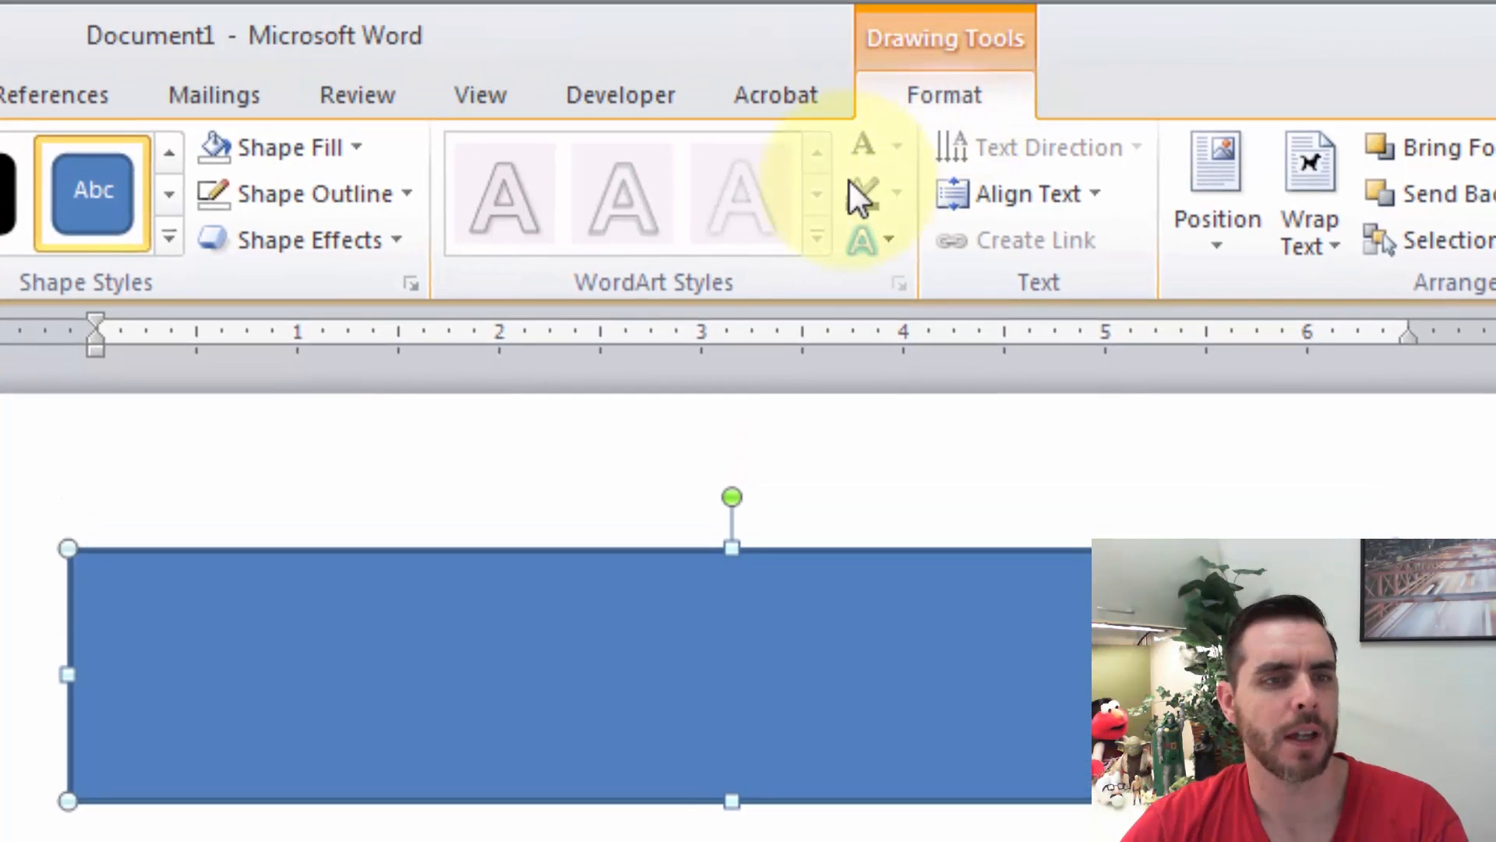
# Step: Apply a lighter Shape Style giving the rectangle a pink fill and thin blue outline
pyautogui.click(291, 146)
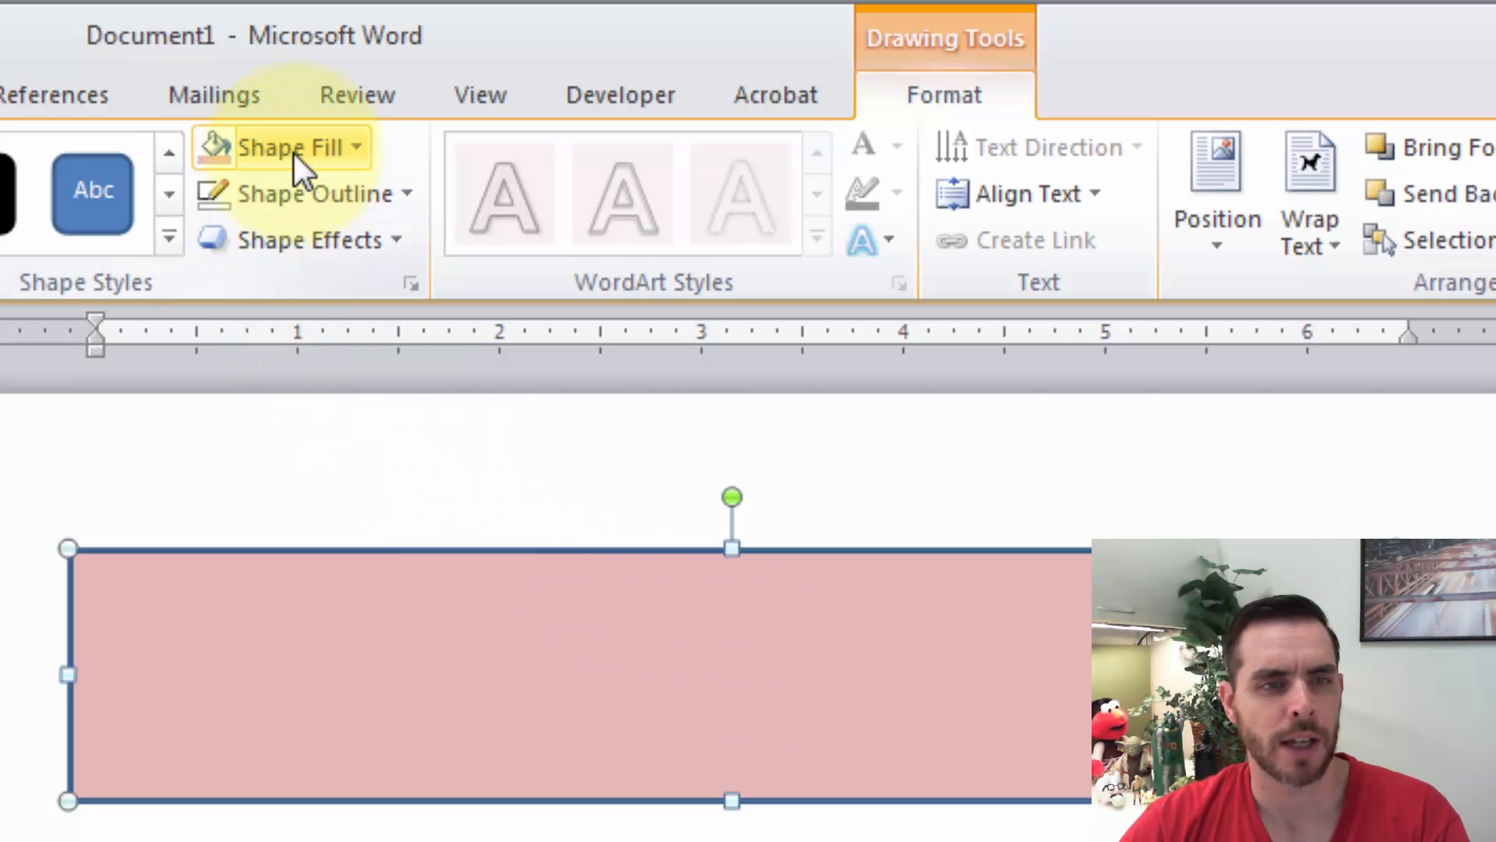
# Step: Fill the rectangle with the desert panorama photo via Shape Fill > Picture
pyautogui.click(300, 146)
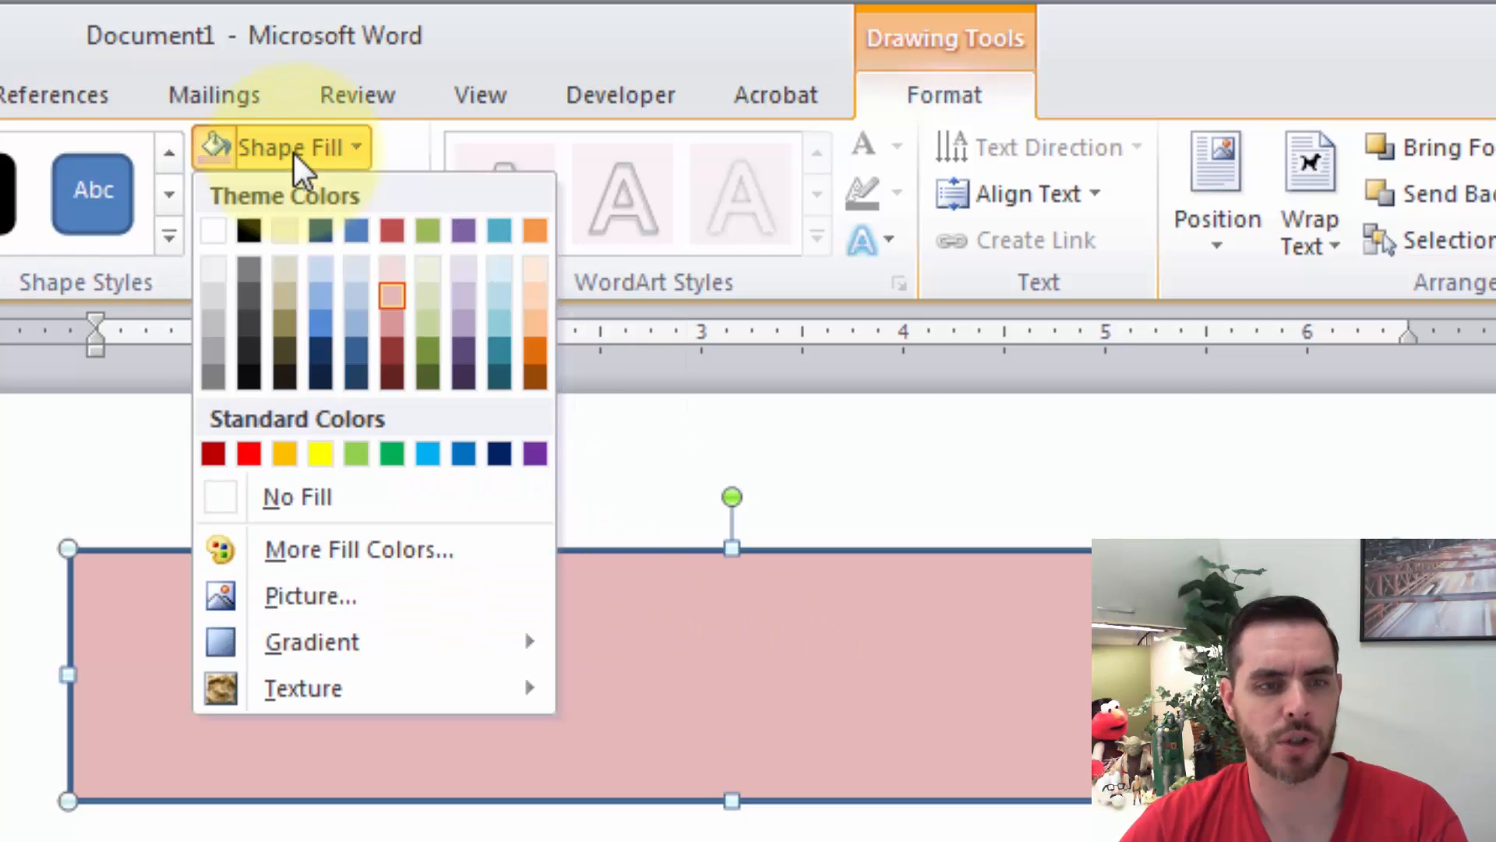
pyautogui.moveTo(310, 597)
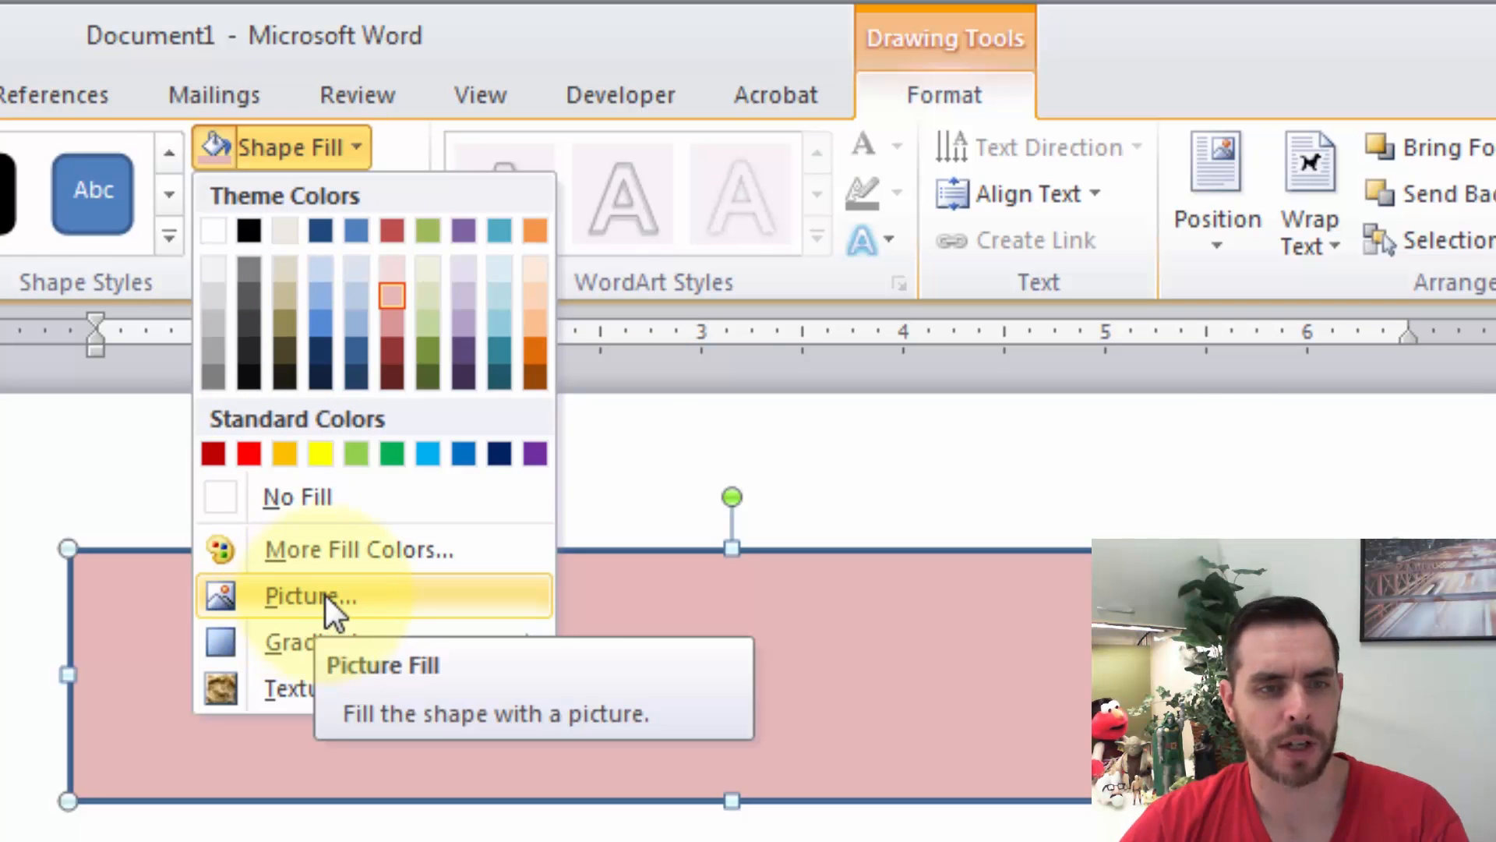
pyautogui.click(310, 597)
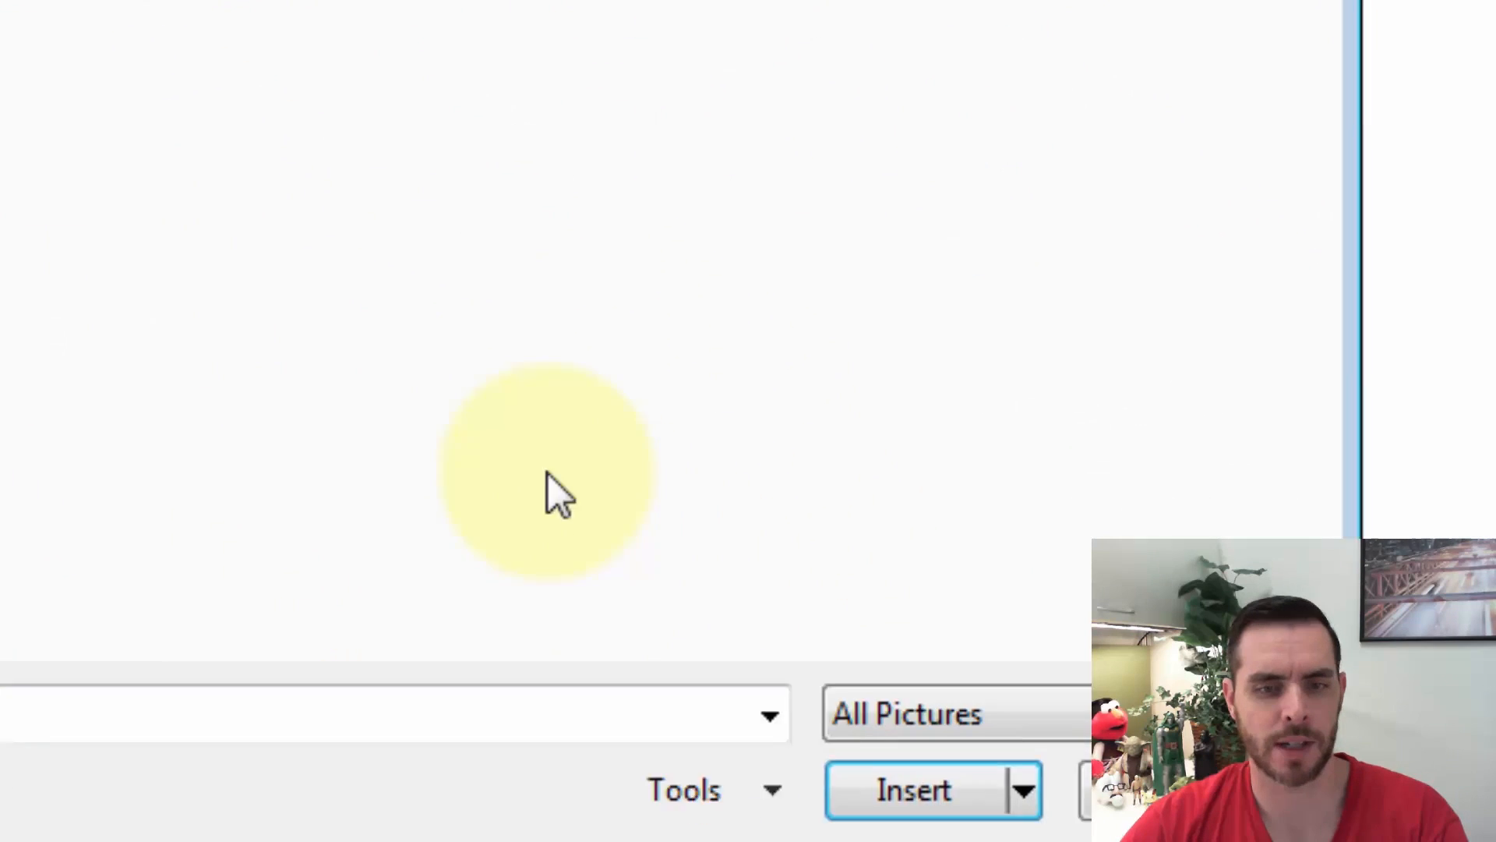
pyautogui.click(914, 789)
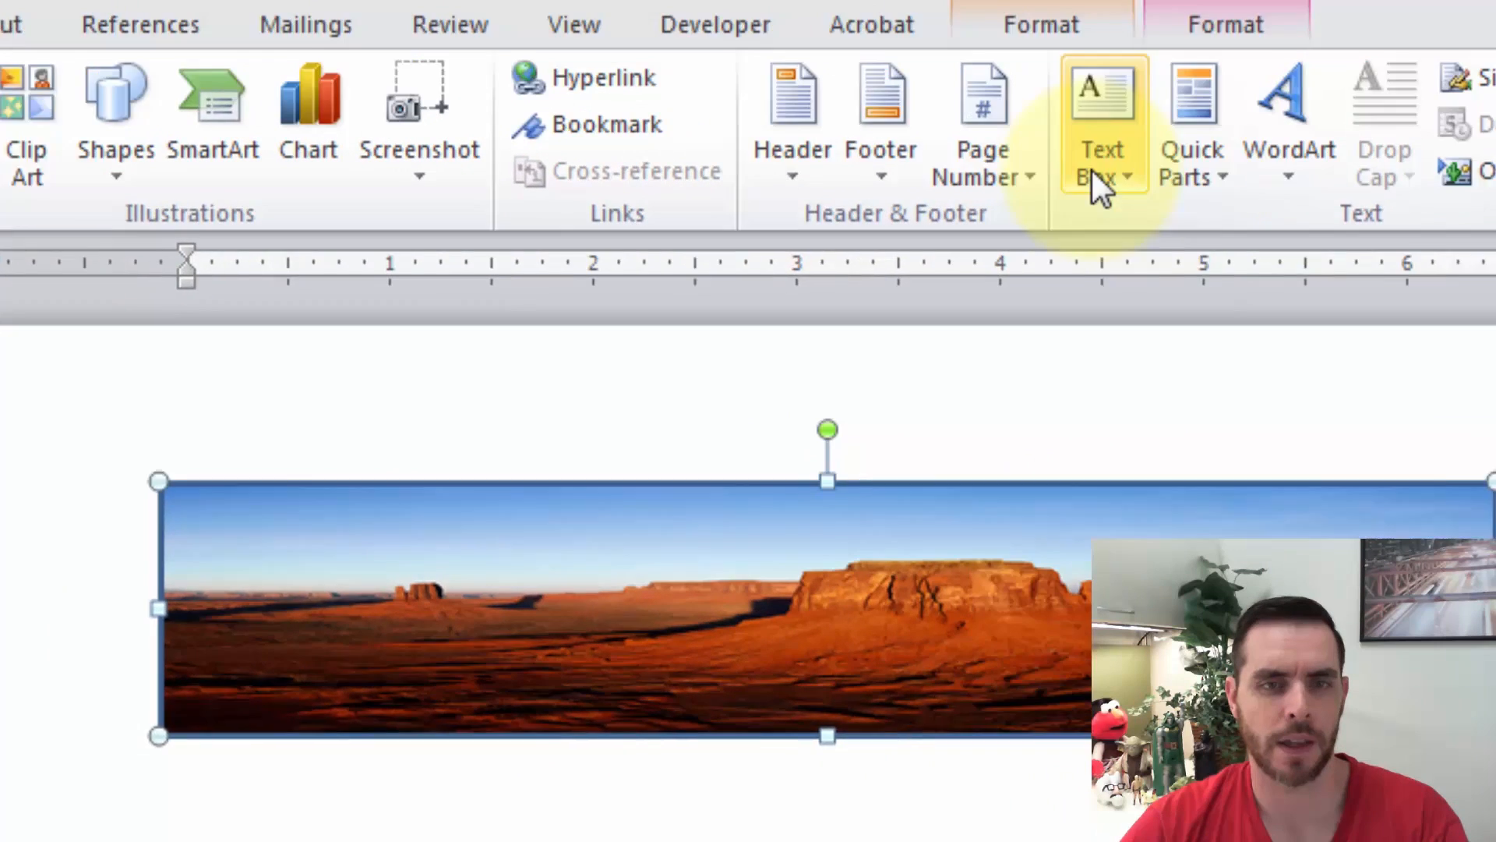
# Step: Insert a Simple Text Box reading 'Read of faraway lands.' over the photo
pyautogui.click(1104, 125)
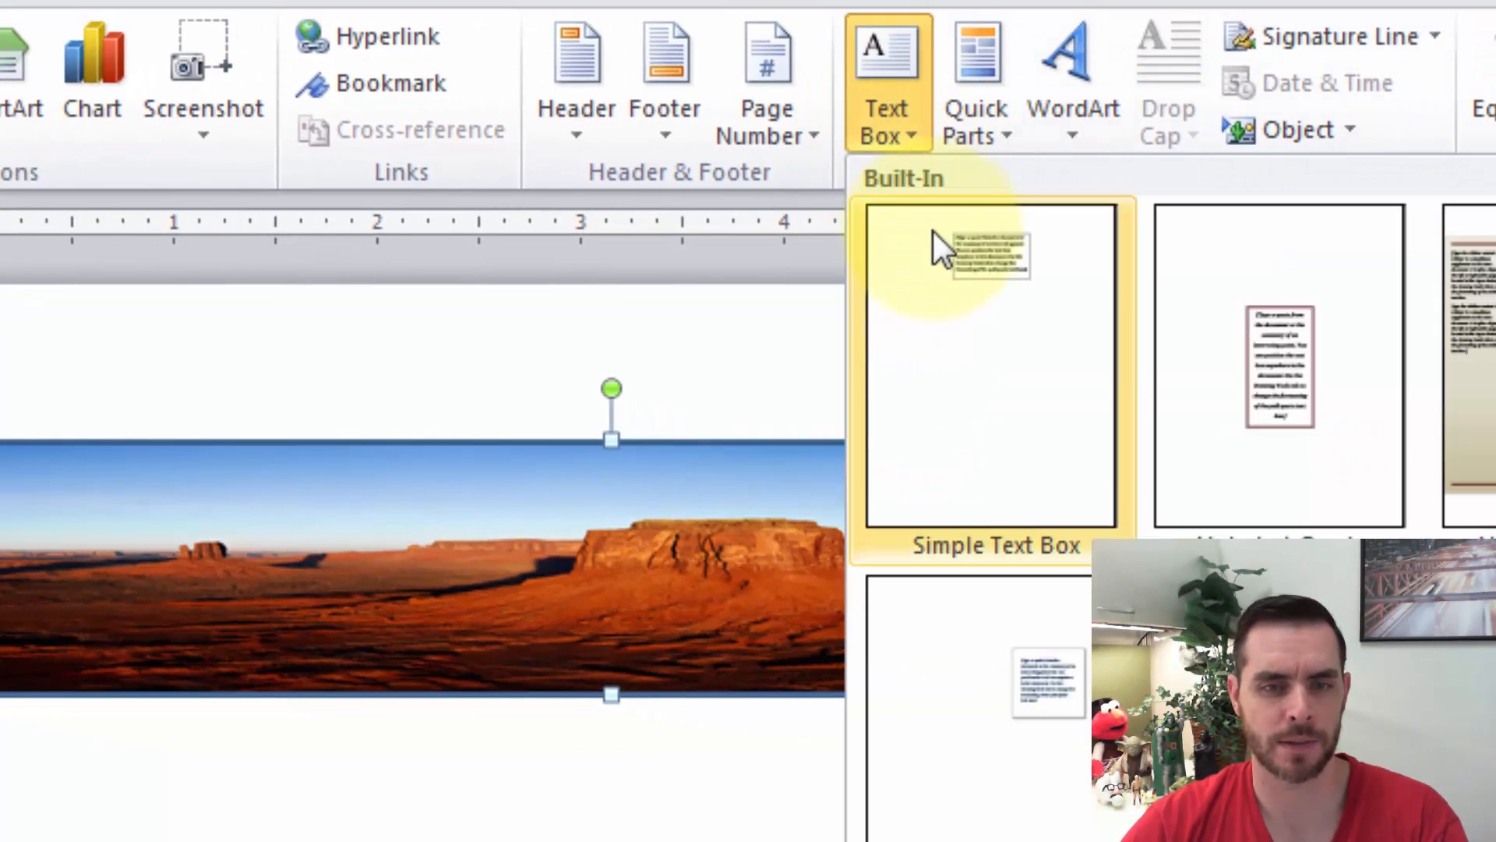
pyautogui.click(992, 372)
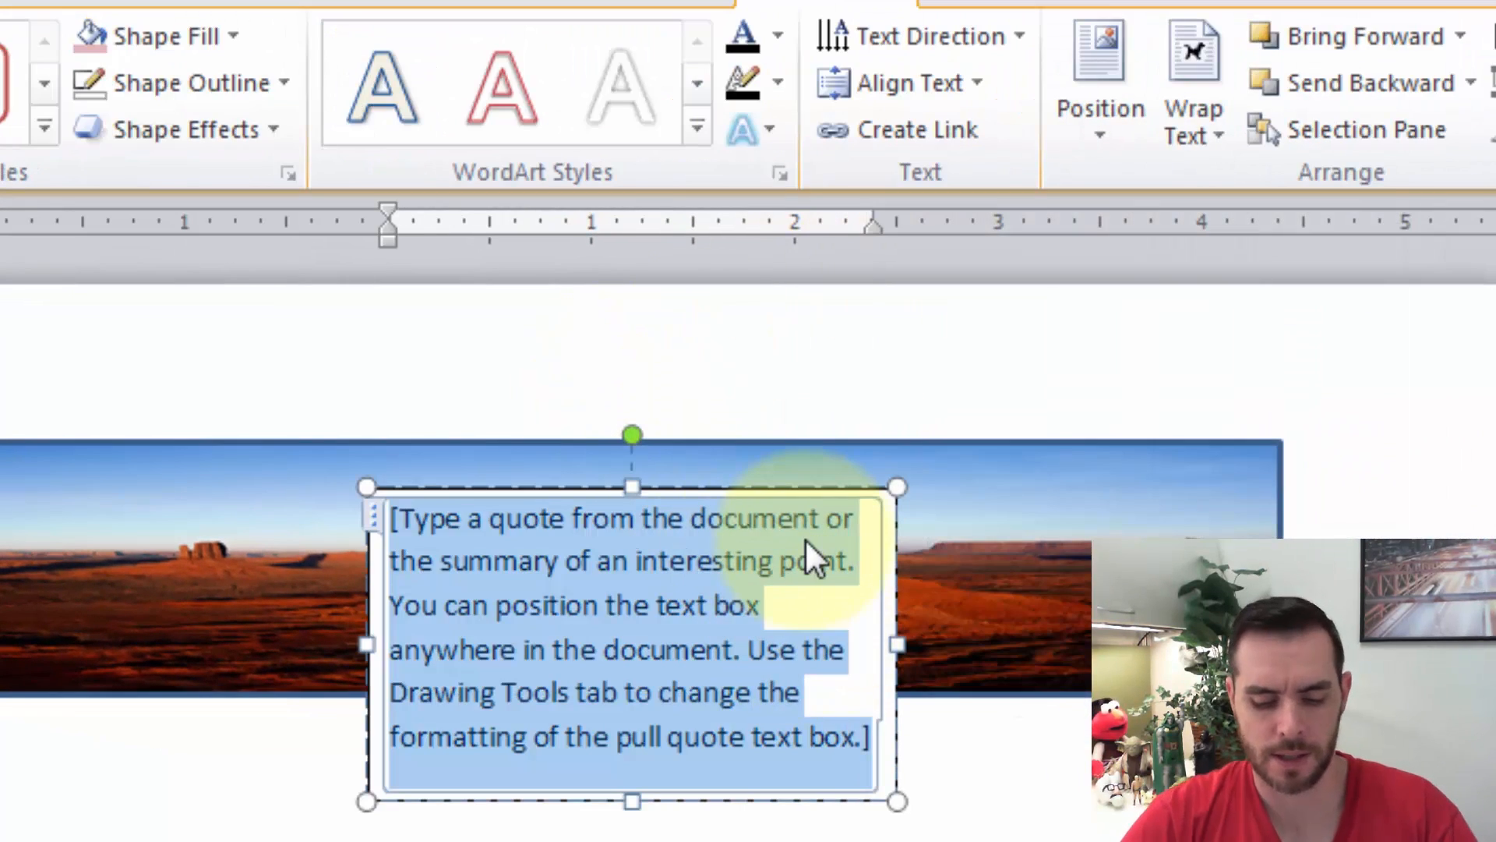
pyautogui.write('Read')
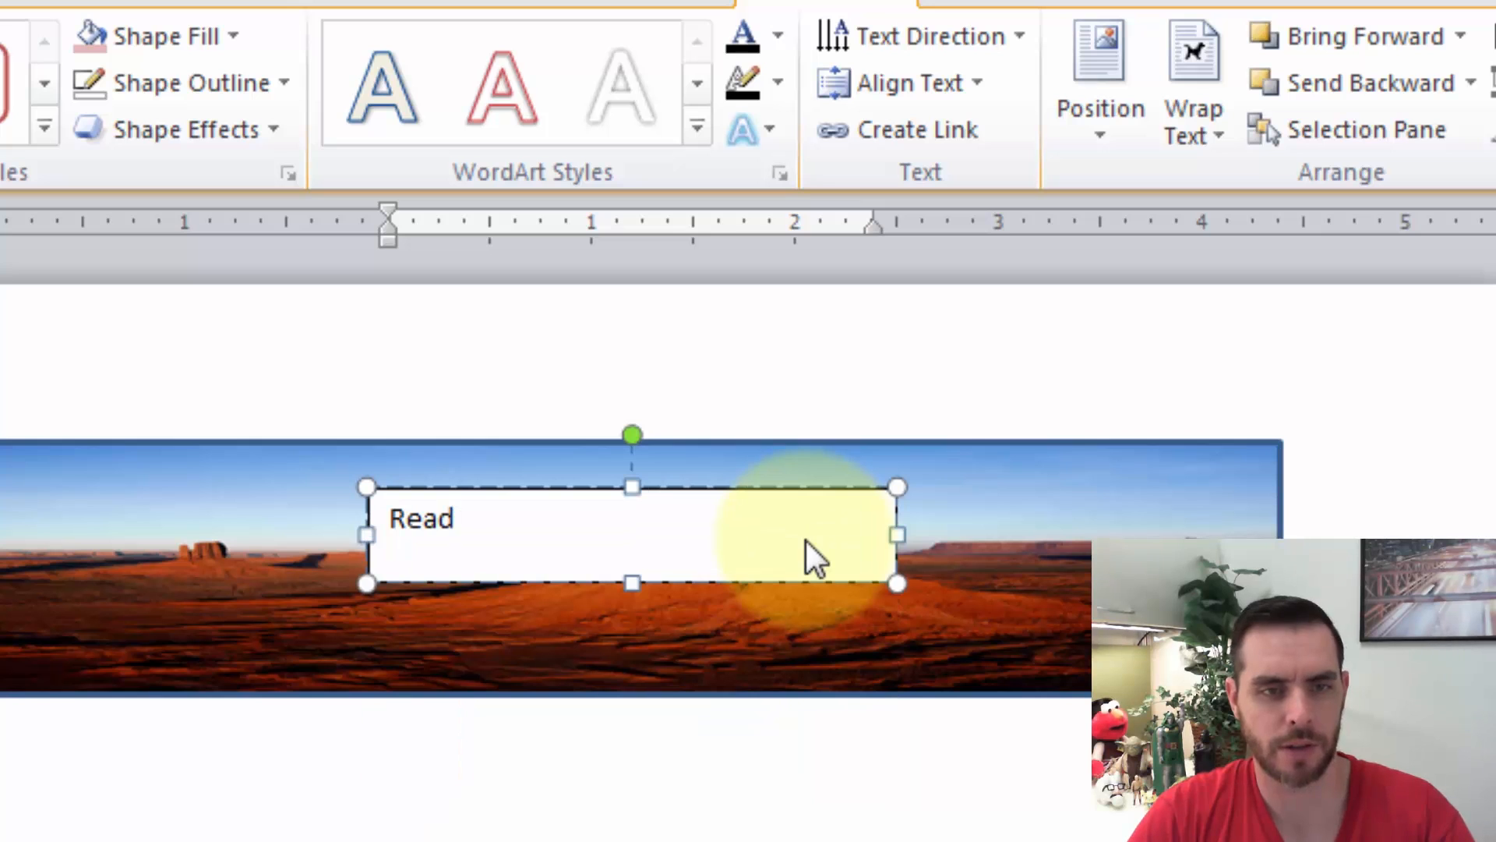
pyautogui.write('of farawa')
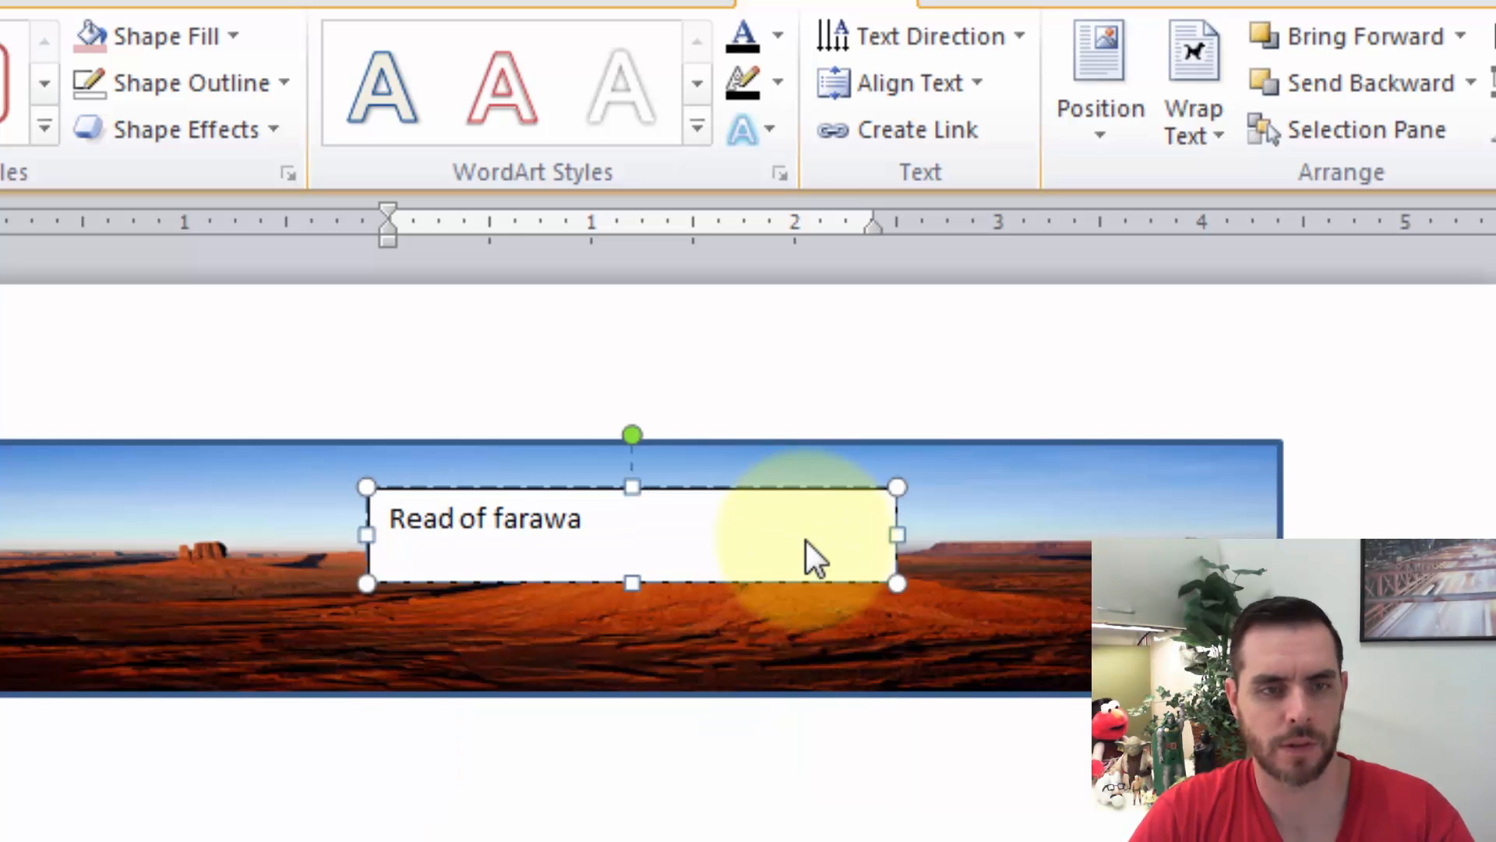
pyautogui.write('y lands.')
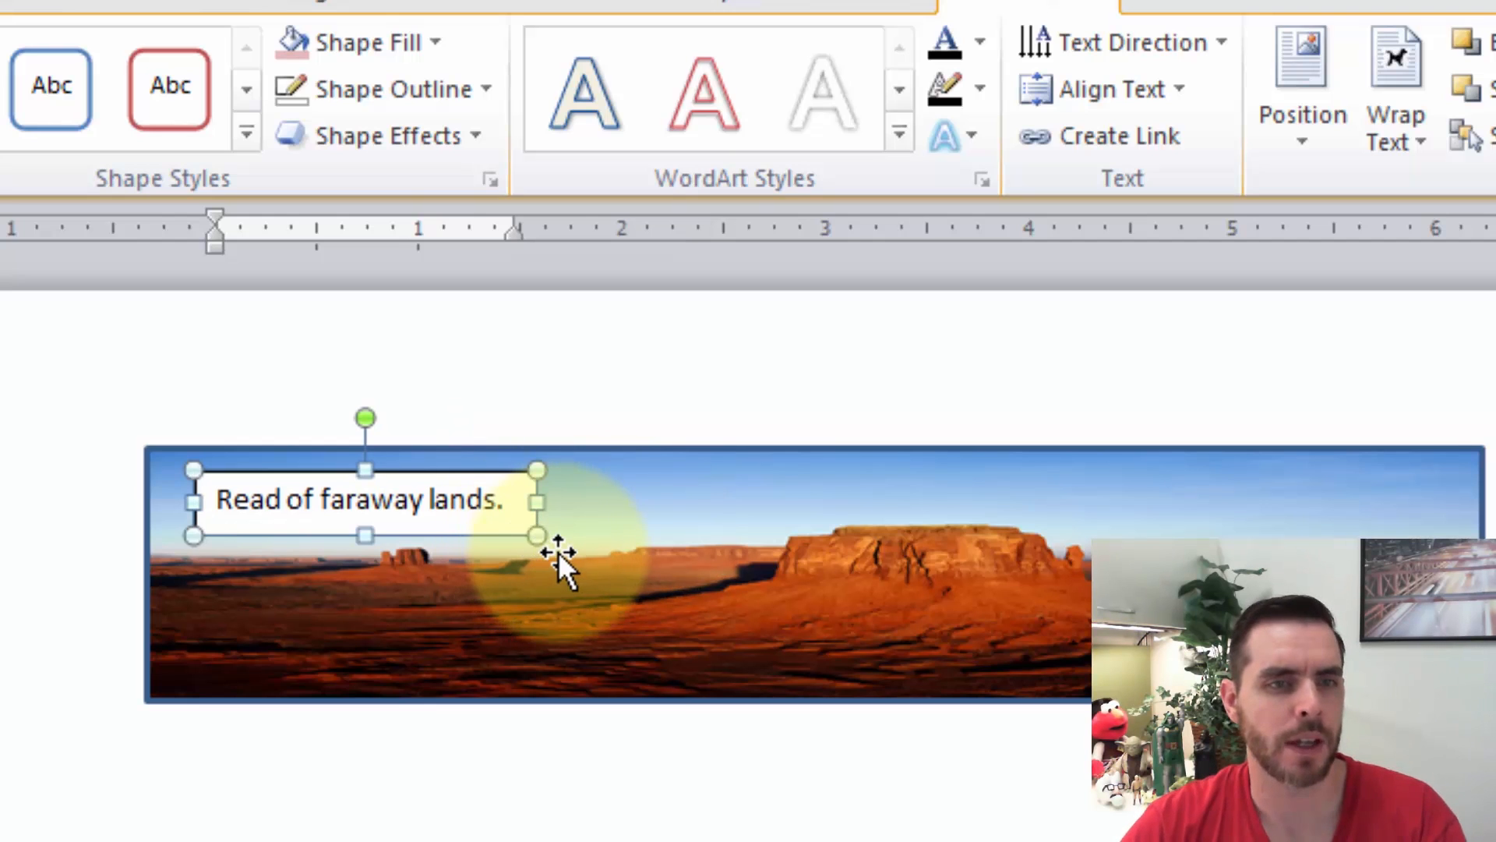
pyautogui.moveTo(521, 530)
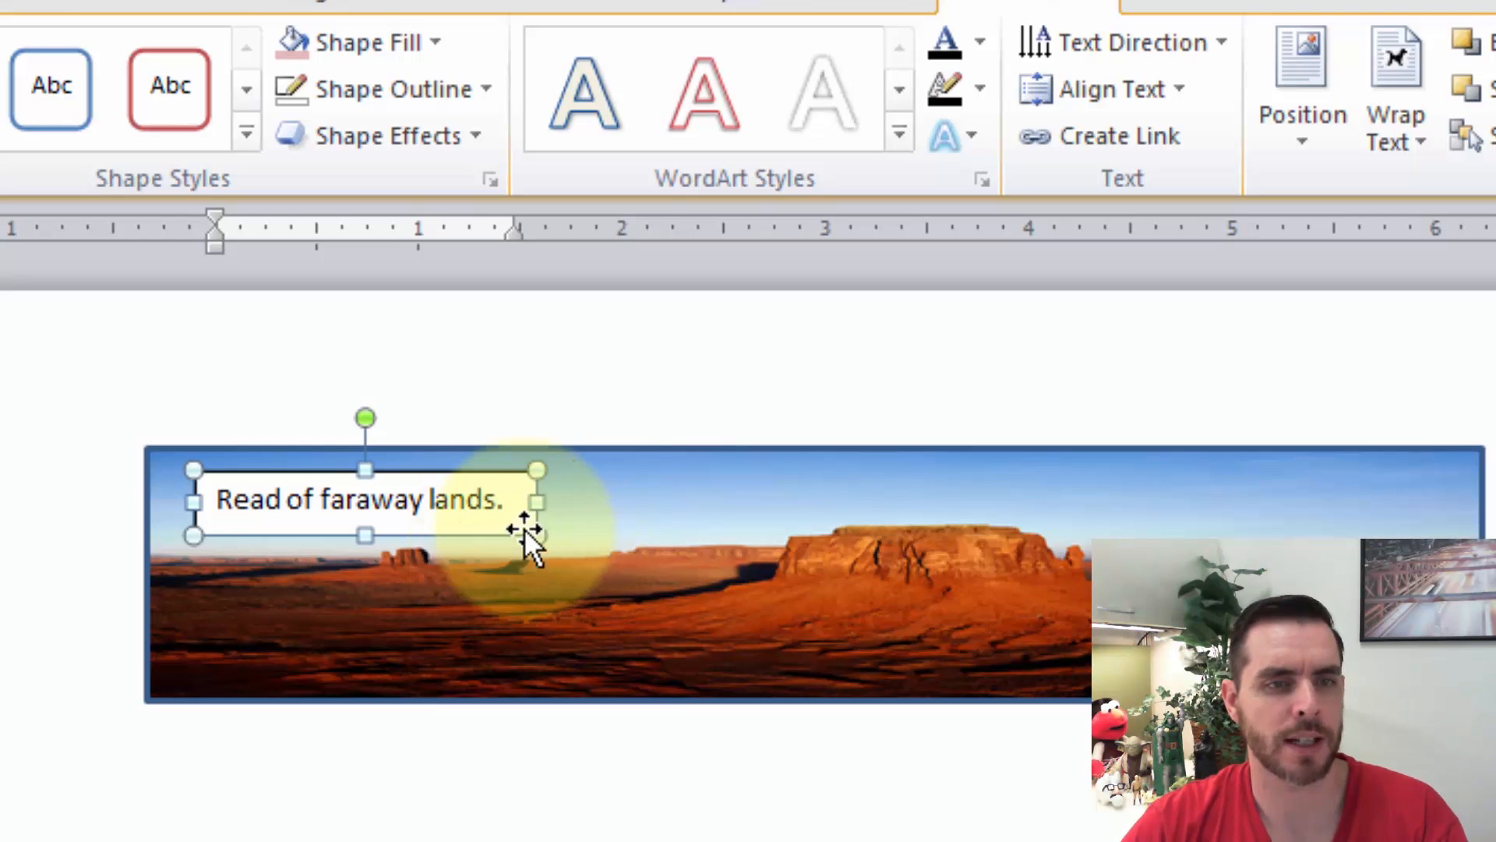
# Step: Set the caption text box to No Fill and No Outline
pyautogui.click(360, 42)
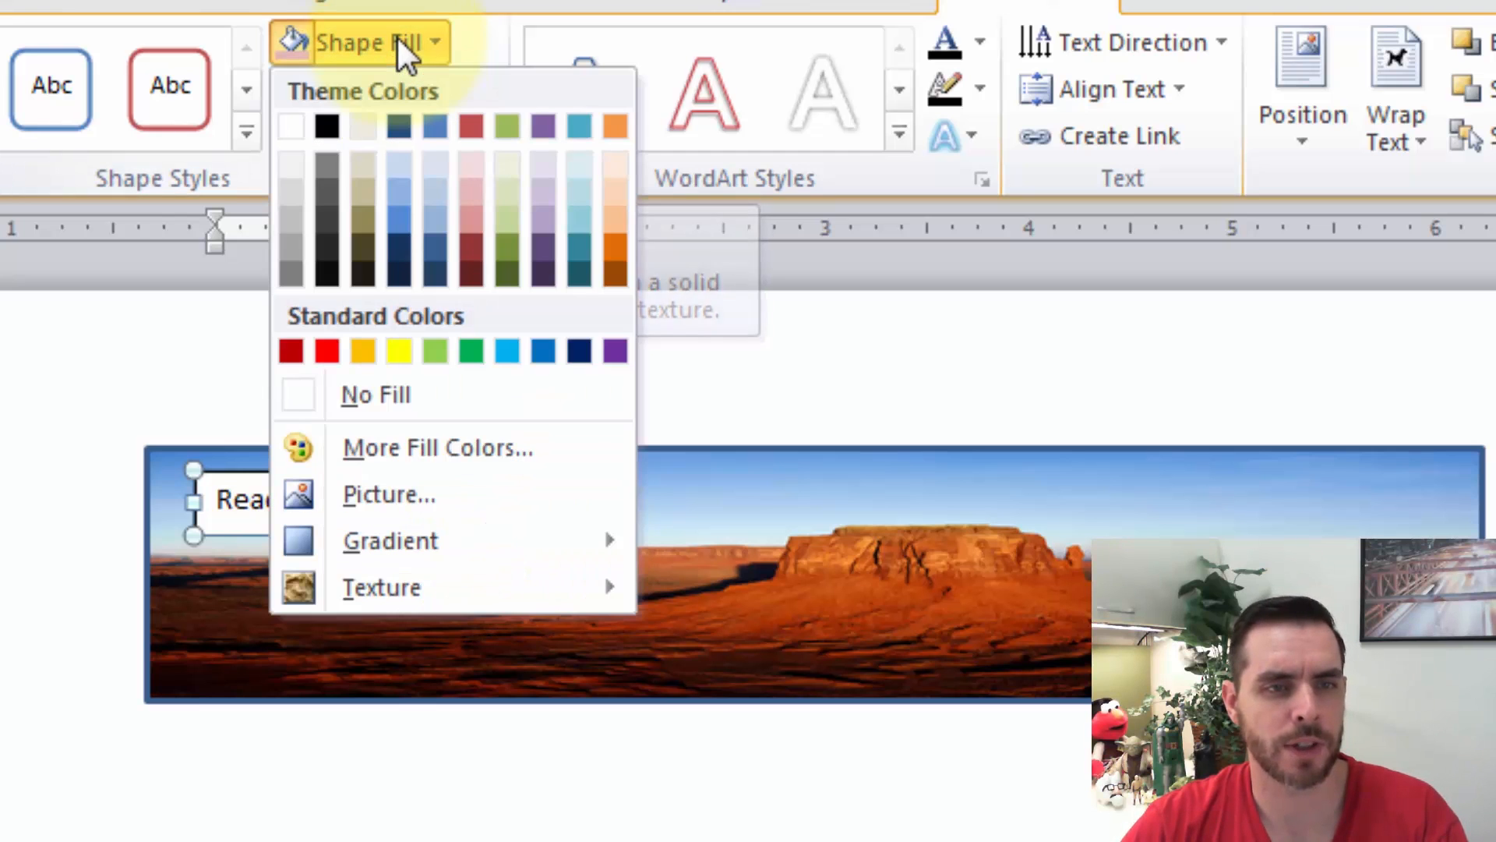
pyautogui.moveTo(396, 394)
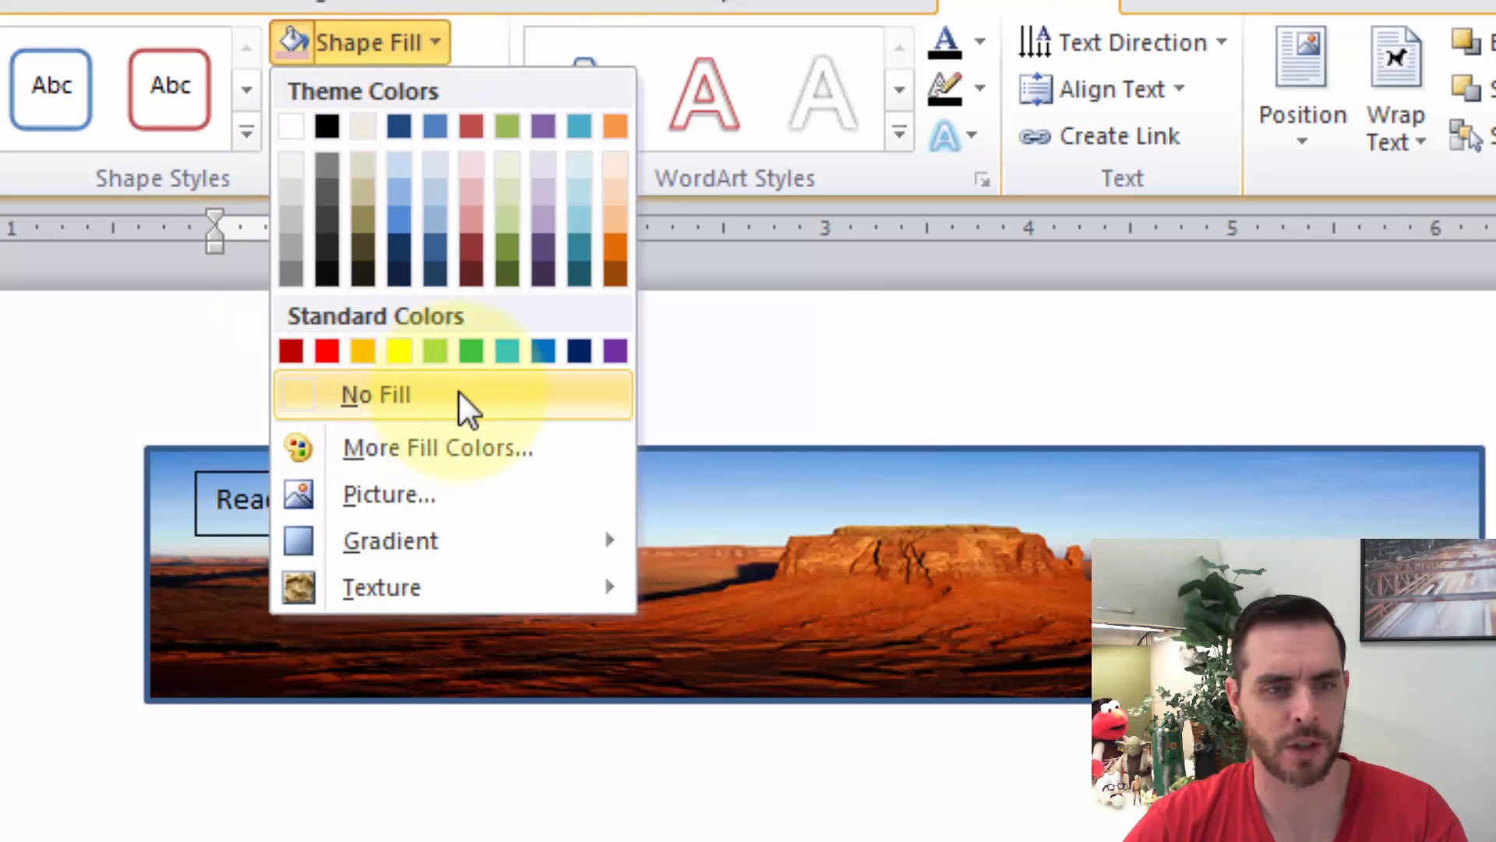
pyautogui.click(376, 394)
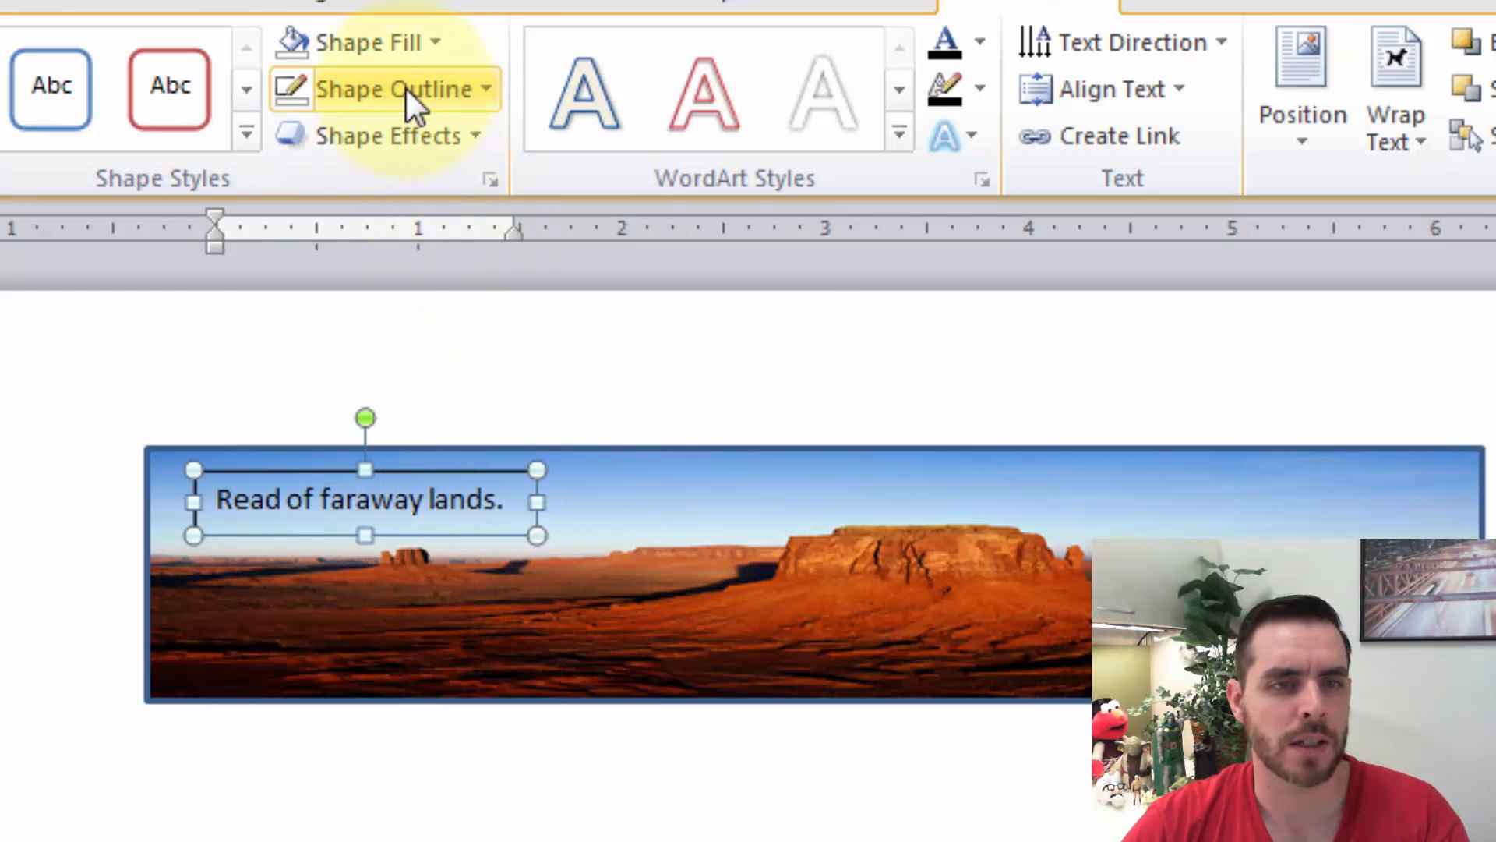
pyautogui.click(396, 89)
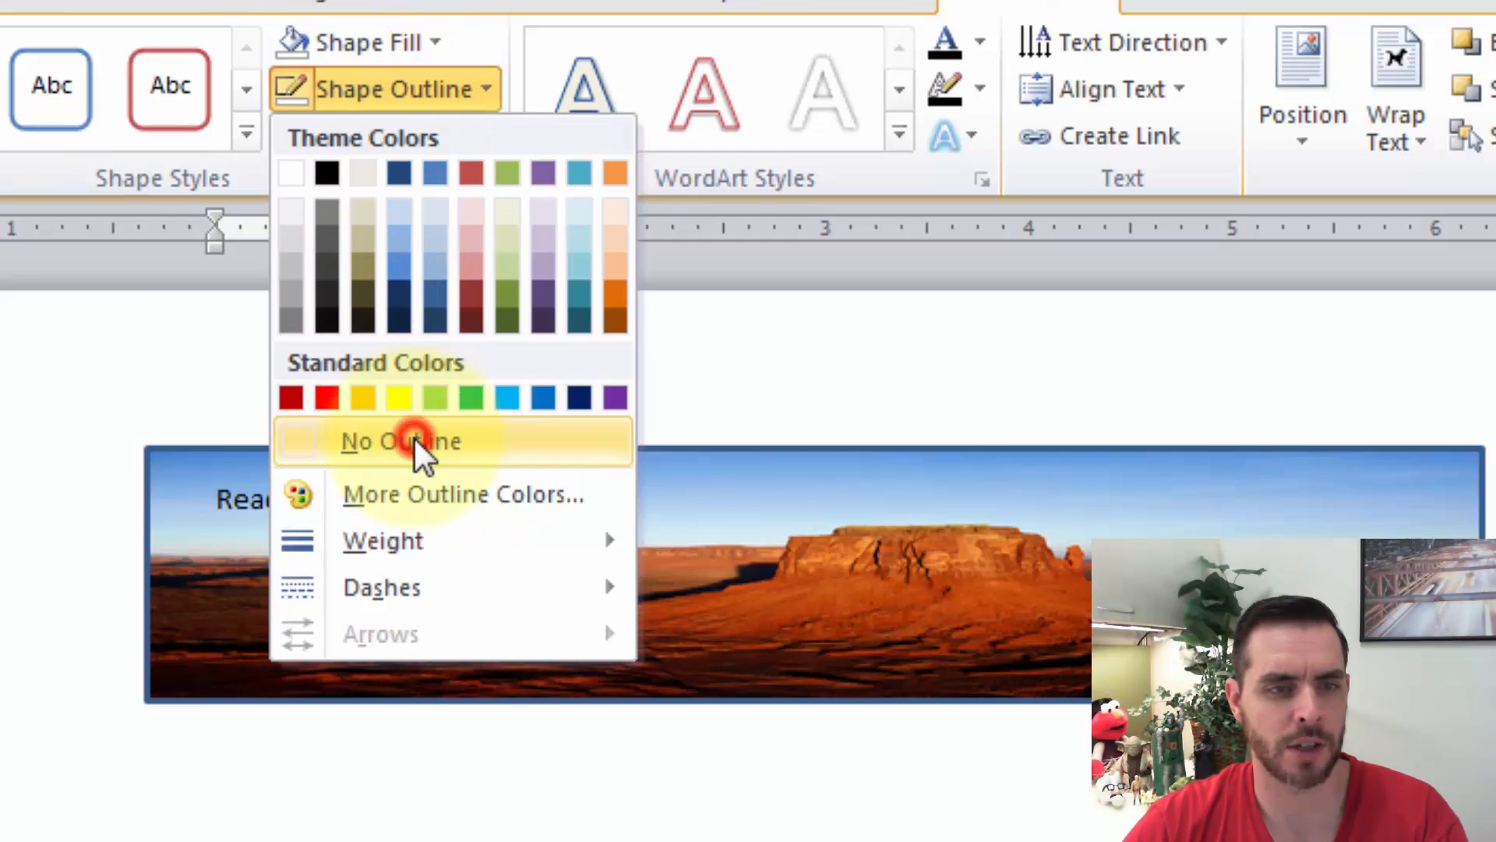
pyautogui.click(401, 441)
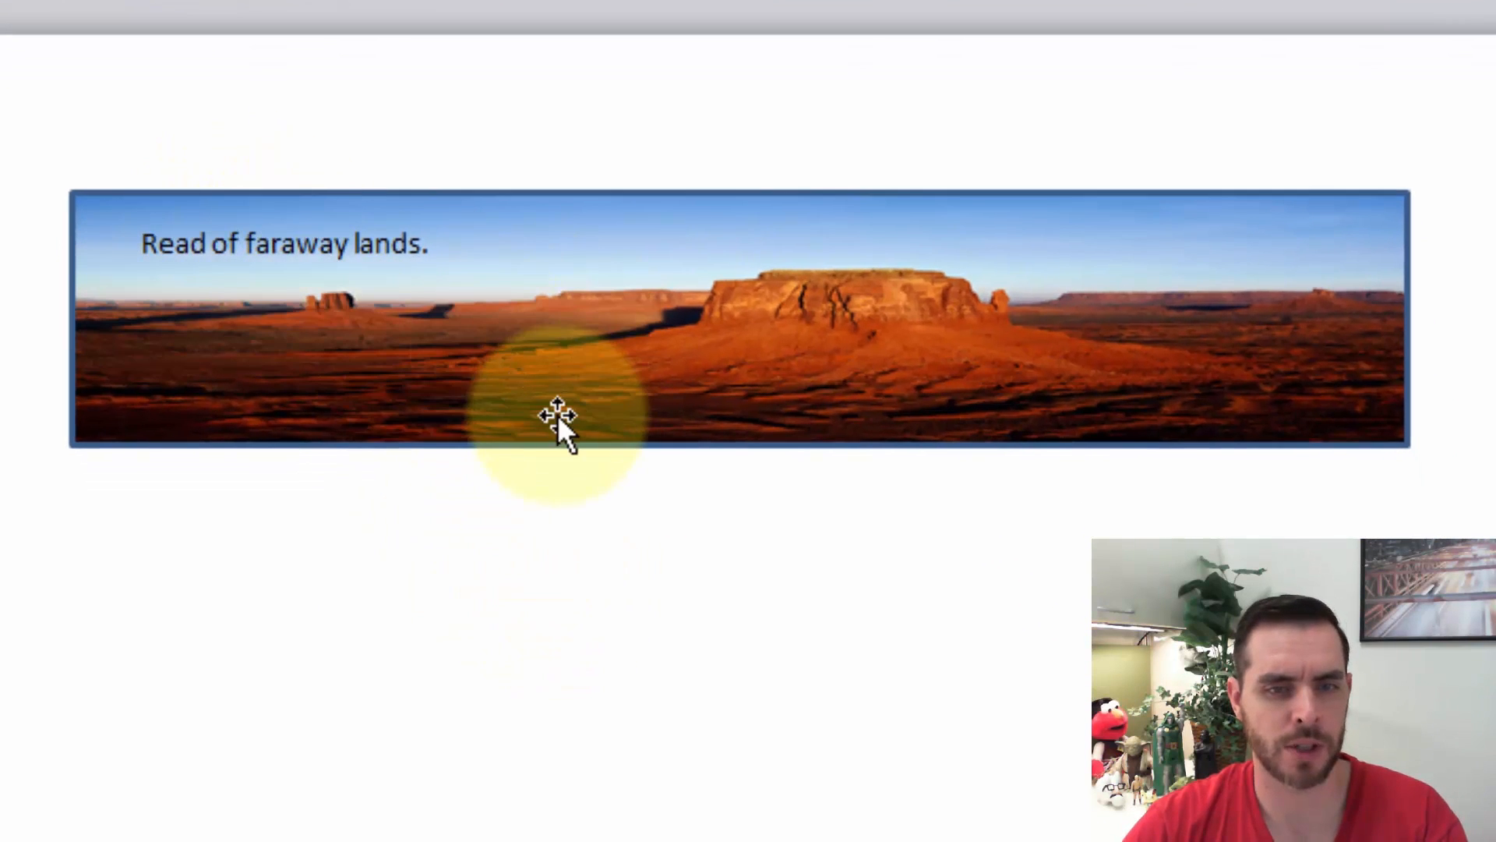
pyautogui.moveTo(582, 630)
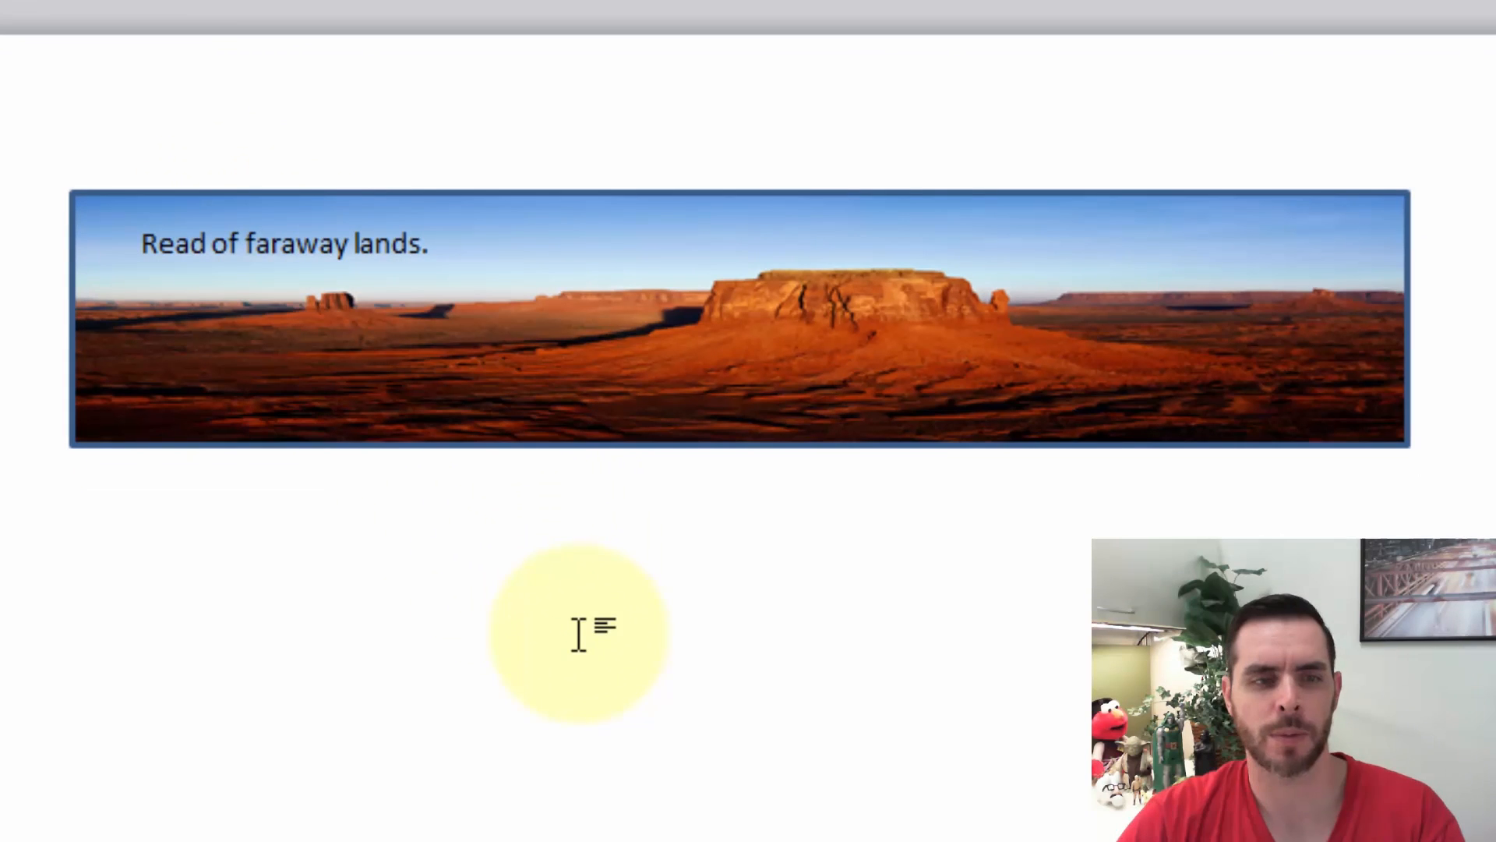
pyautogui.moveTo(638, 581)
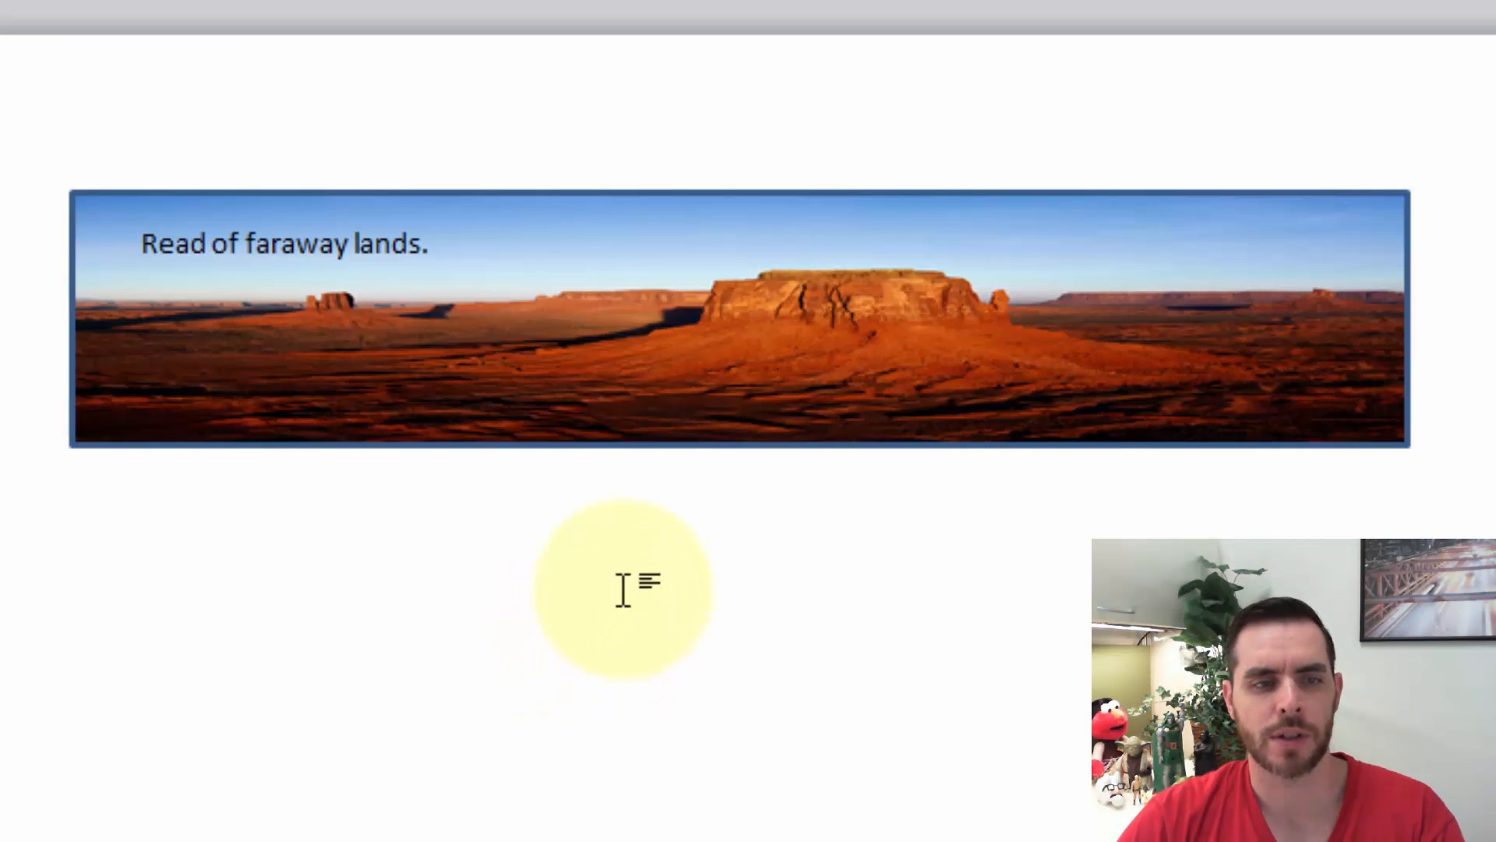
pyautogui.click(100, 257)
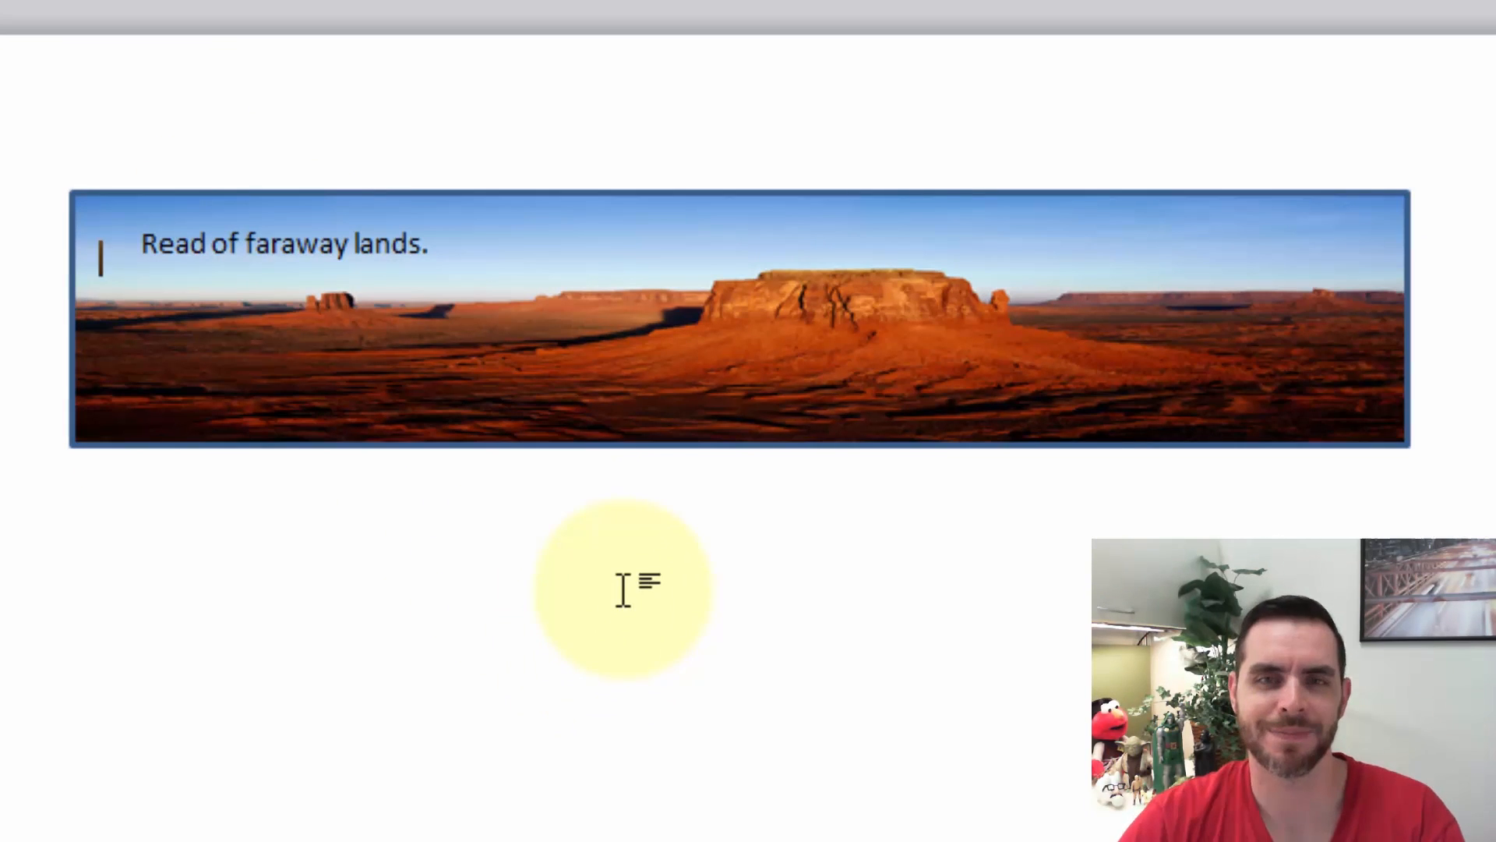